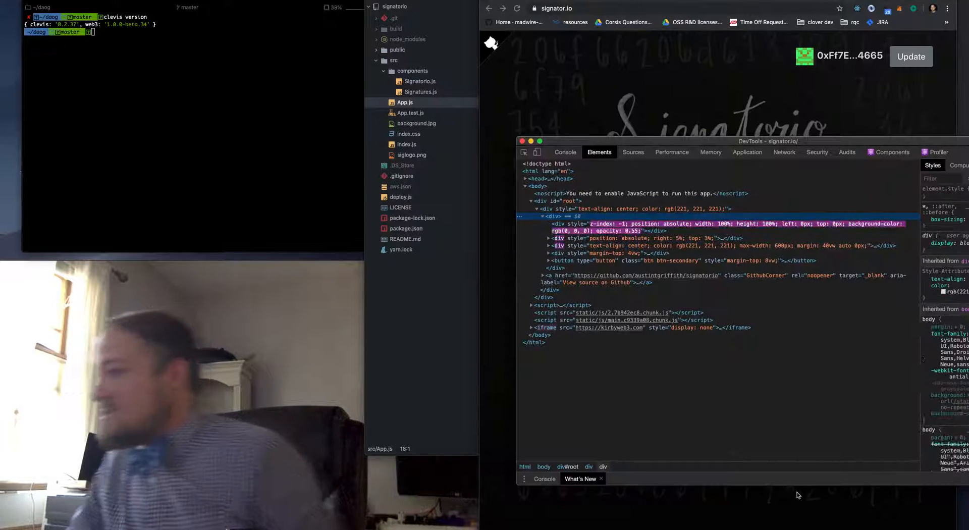
- Inspect signator.io's Local Storage keys in DevTools, then close DevTools
{"action": "left_click", "coordinate": [747, 152]}
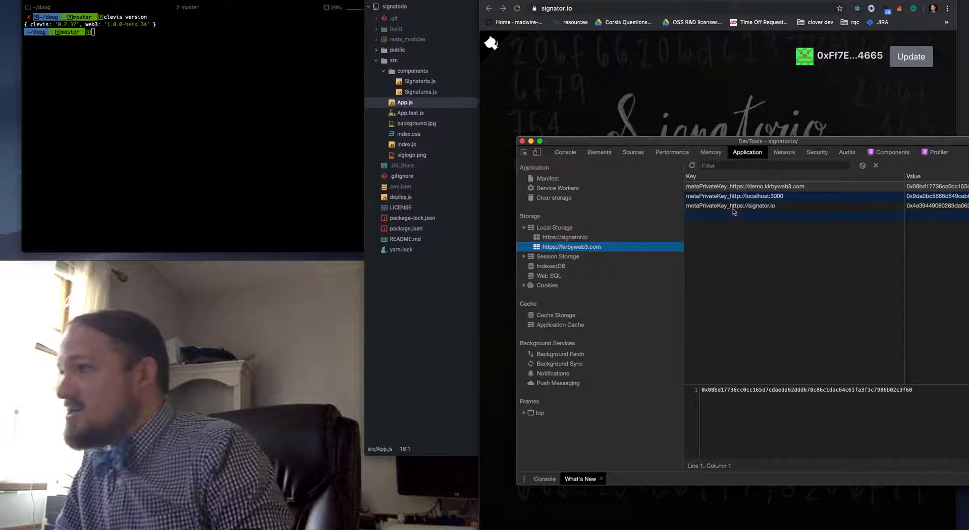
{"action": "left_click", "coordinate": [564, 237]}
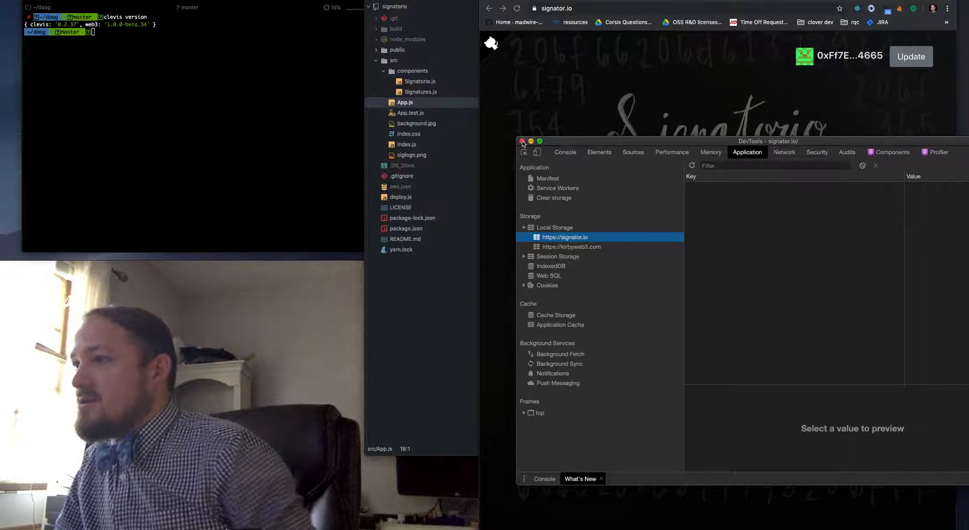
{"action": "left_click", "coordinate": [522, 141]}
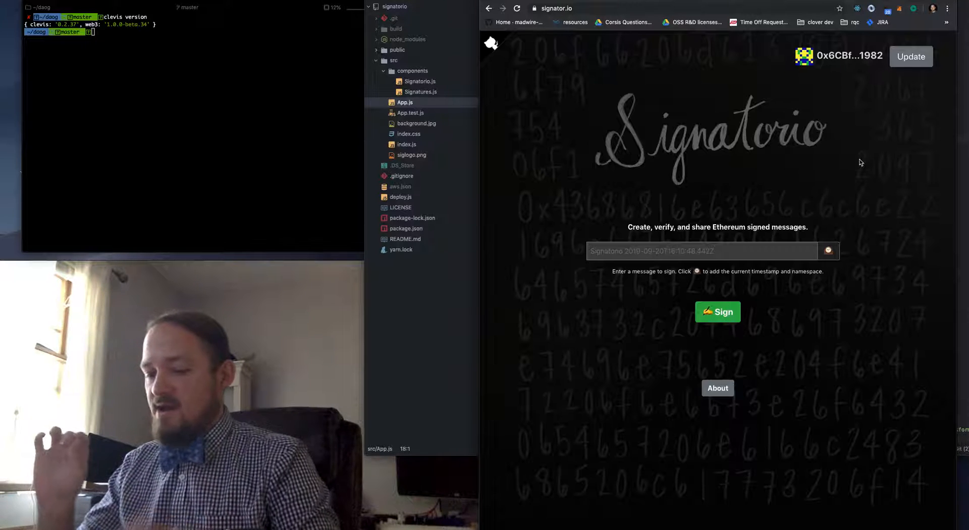
{"action": "mouse_move", "coordinate": [898, 158]}
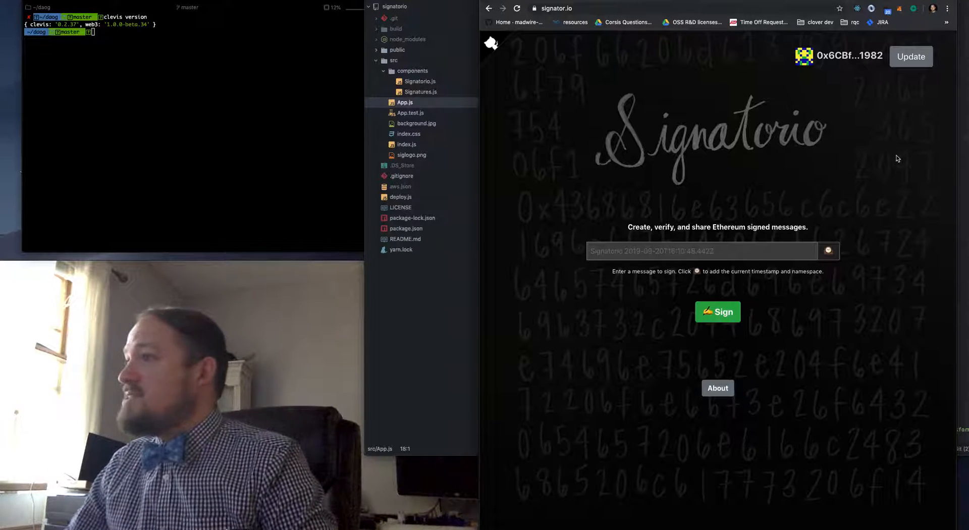
- Log in to Signatorio with the MetaMask wallet from the account menu
{"action": "left_click", "coordinate": [848, 56]}
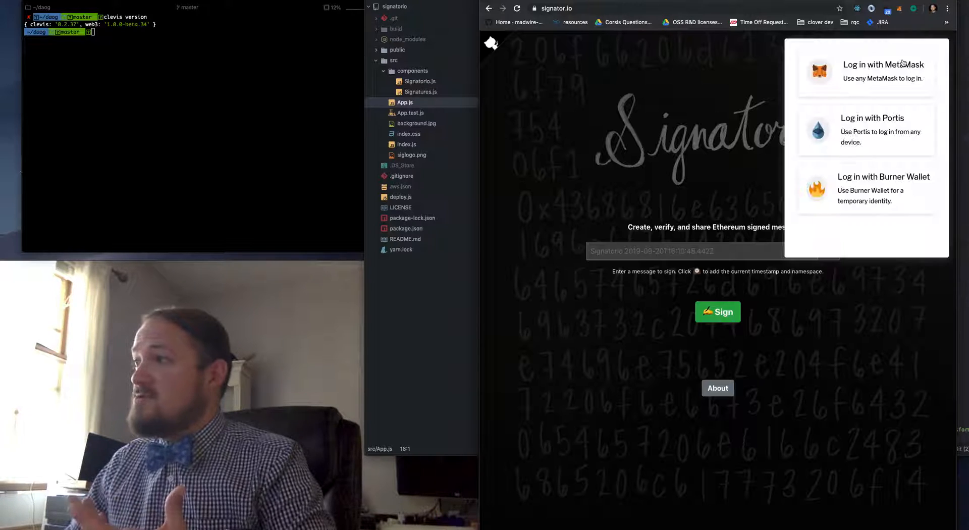
{"action": "left_click", "coordinate": [867, 70]}
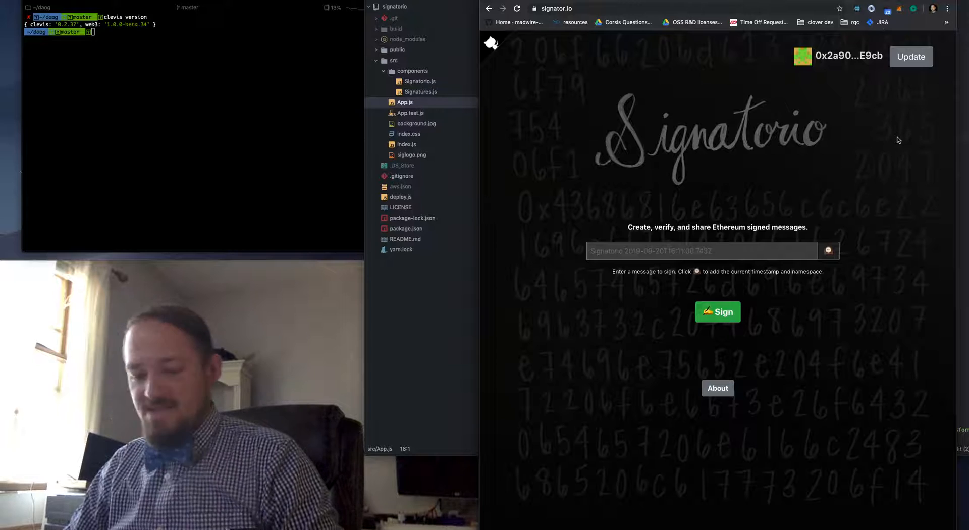
- Sign 'Hello World' prefixed with the Signatorio timestamp 2019-09-20T16:11:37.265Z
{"action": "left_click", "coordinate": [911, 56]}
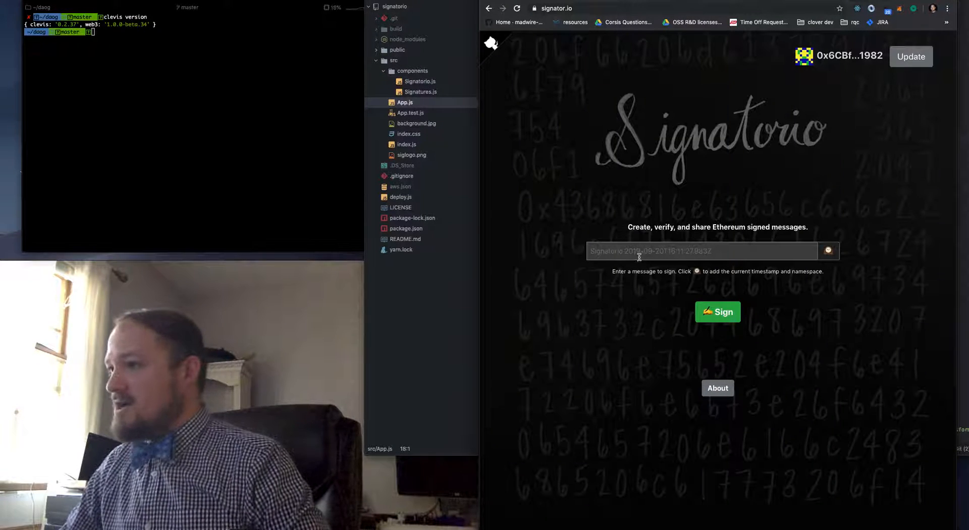
{"action": "left_click", "coordinate": [699, 251]}
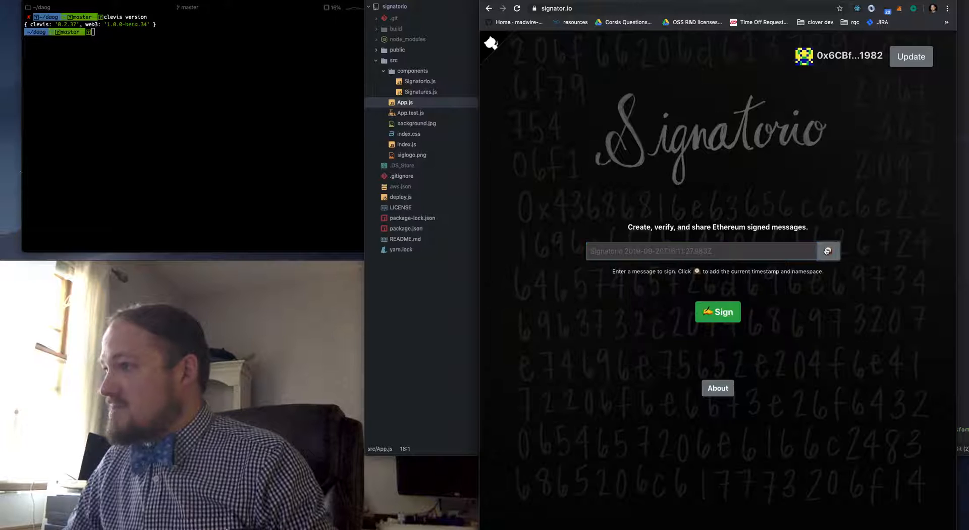
{"action": "left_click", "coordinate": [701, 251]}
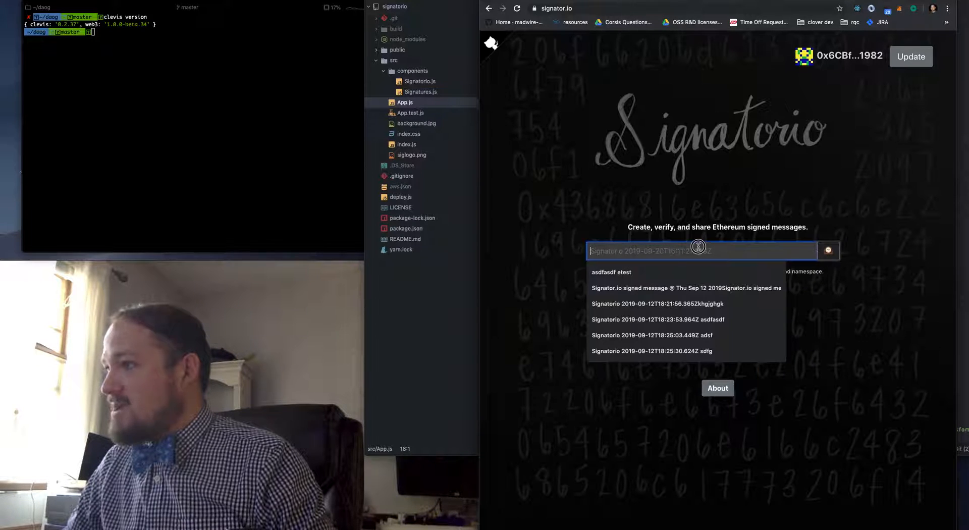
{"action": "type", "text": "Hello World"}
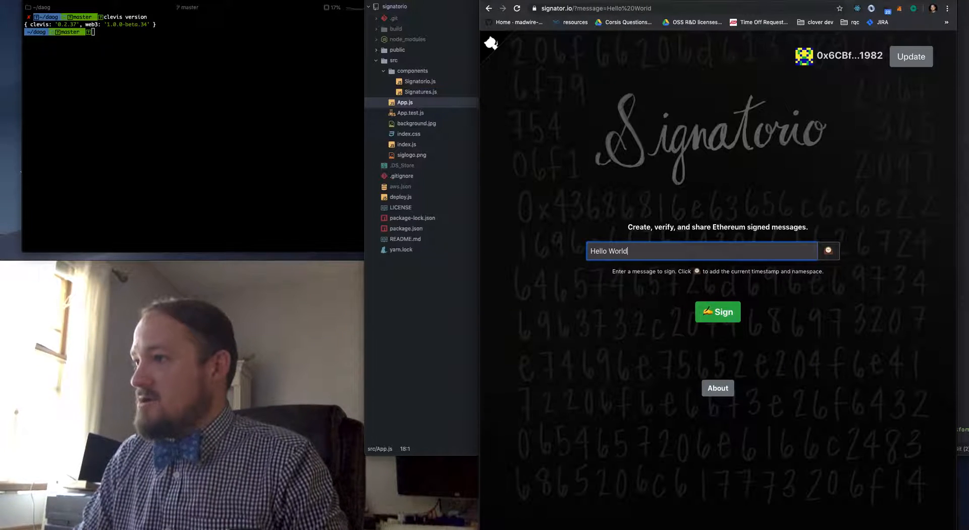
{"action": "left_click", "coordinate": [828, 251]}
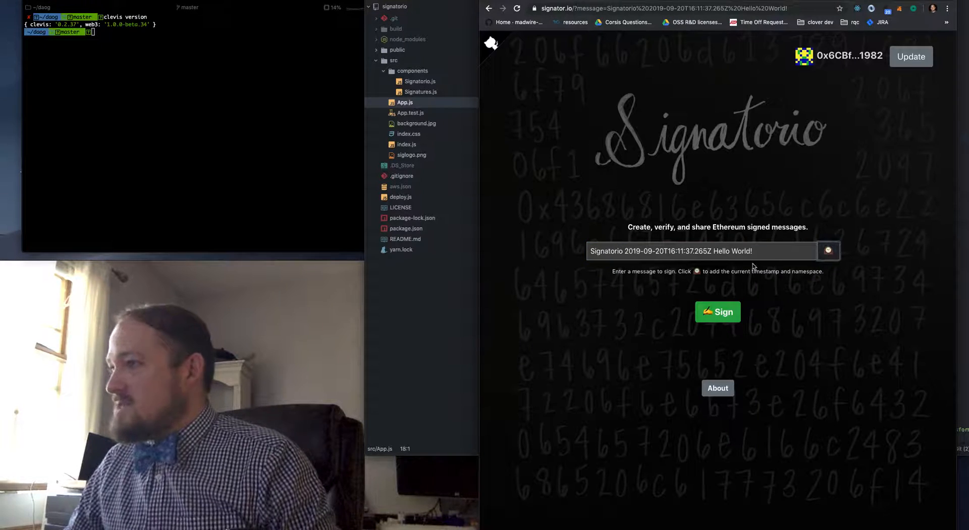
{"action": "left_click", "coordinate": [718, 311]}
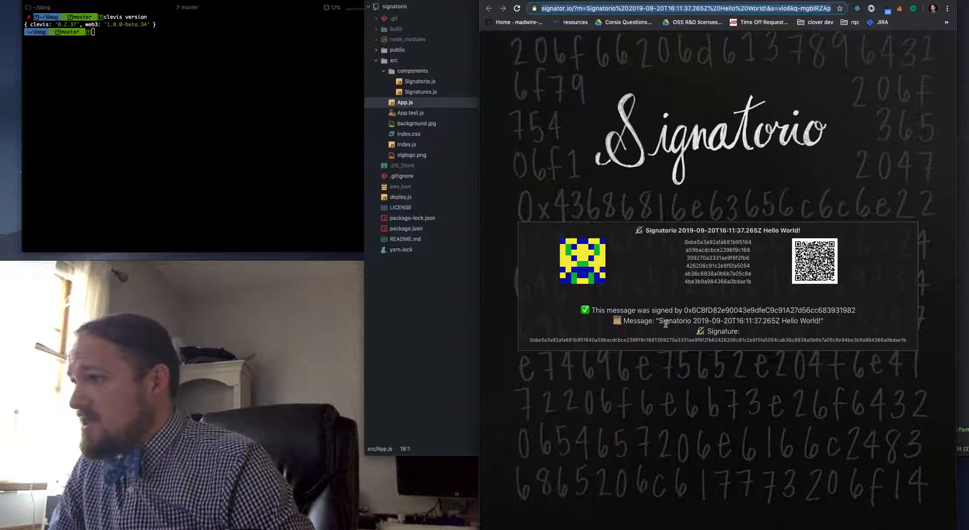
- Select the signed Hello World message text on the card for copying
{"action": "left_click_drag", "start_coordinate": [660, 320], "coordinate": [825, 320]}
{"action": "type", "text": "clevis recover"}
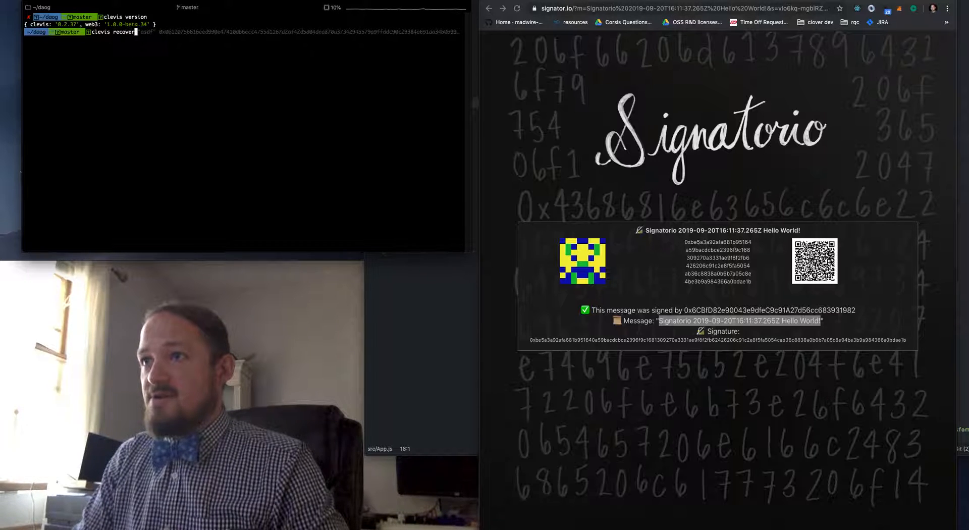
- Run clevis recover on 'Signatorio 2019-09-20T16:11:37.265Z Hello World!' with the signature
{"action": "type", "text": "\"Signatorio 2019-09-20T16:11:37.265Z Hello World!\""}
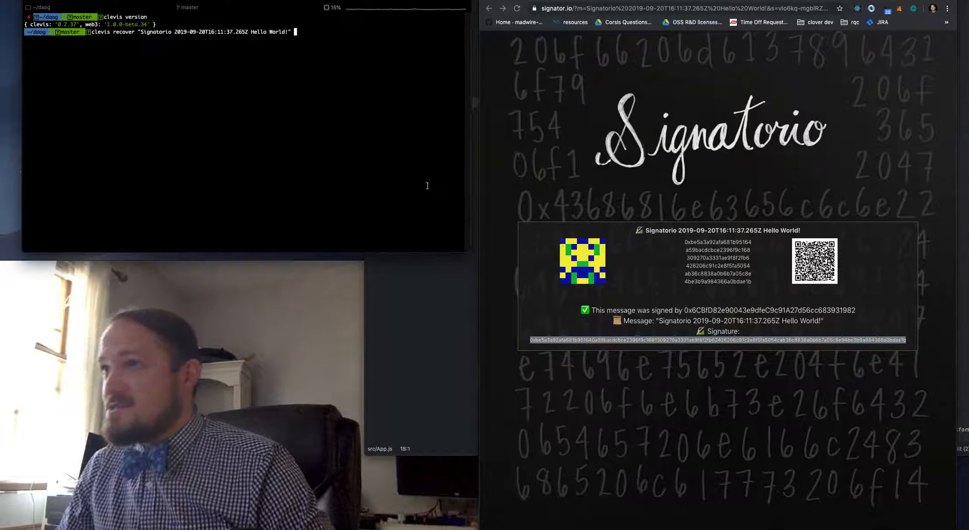
{"action": "key", "text": "Enter"}
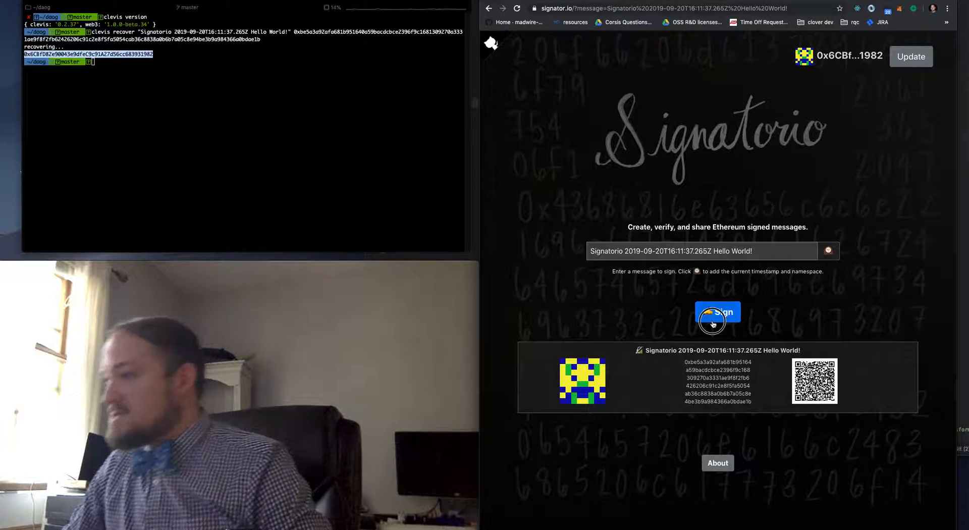
- Sign the Hello World message again and scroll down to the About section
{"action": "left_click", "coordinate": [715, 321]}
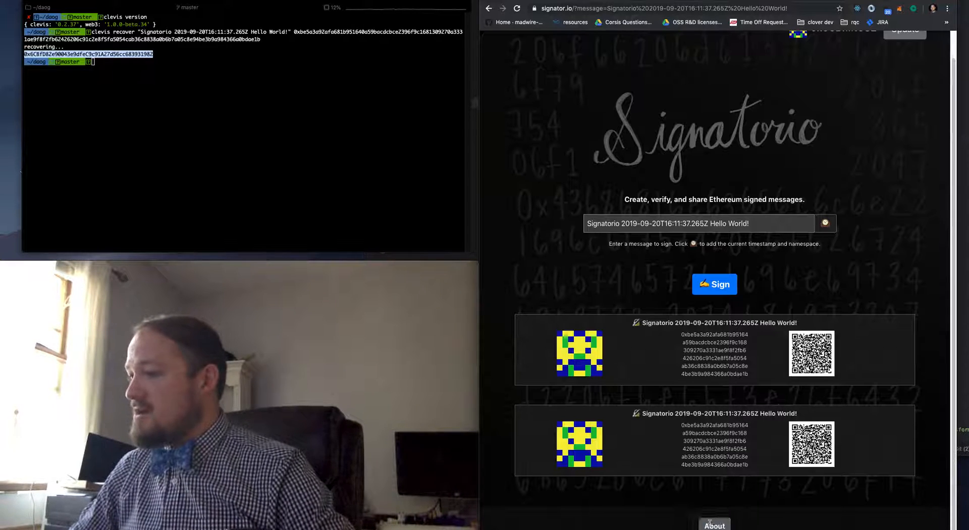
{"action": "scroll", "scroll_direction": "down", "scroll_amount": 3}
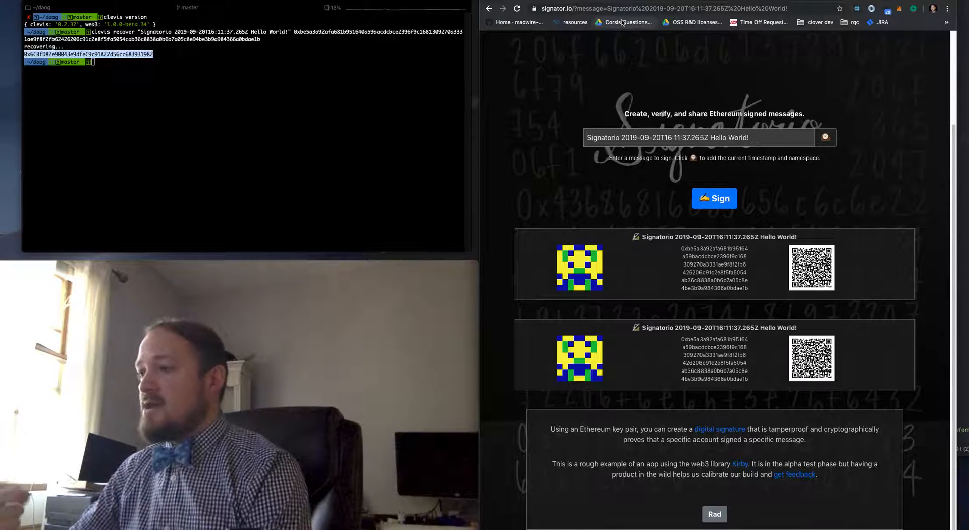
{"action": "mouse_move", "coordinate": [624, 23]}
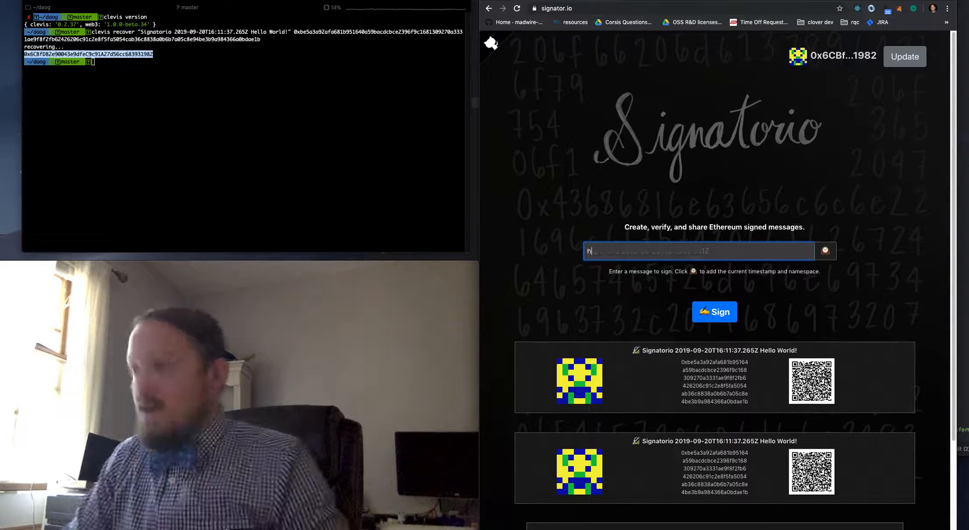
{"action": "type", "text": "ello"}
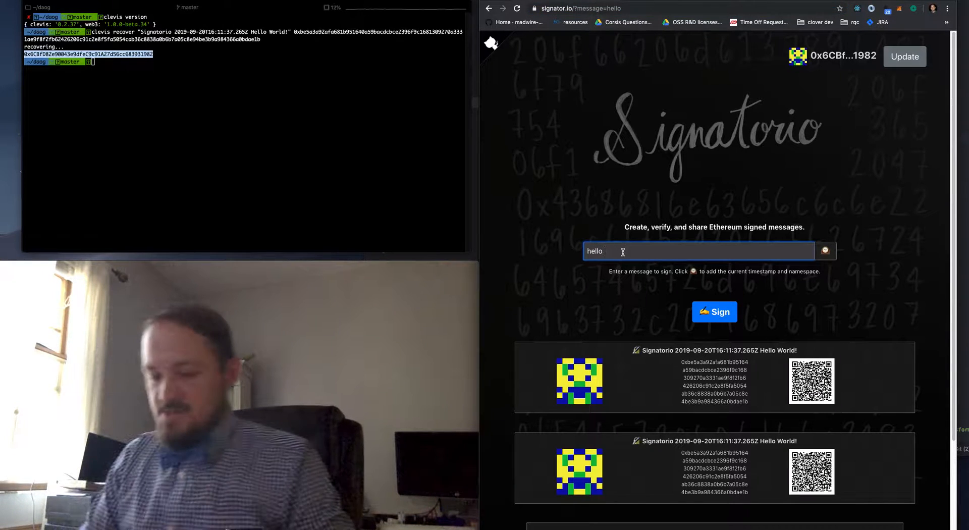
{"action": "type", "text": "world"}
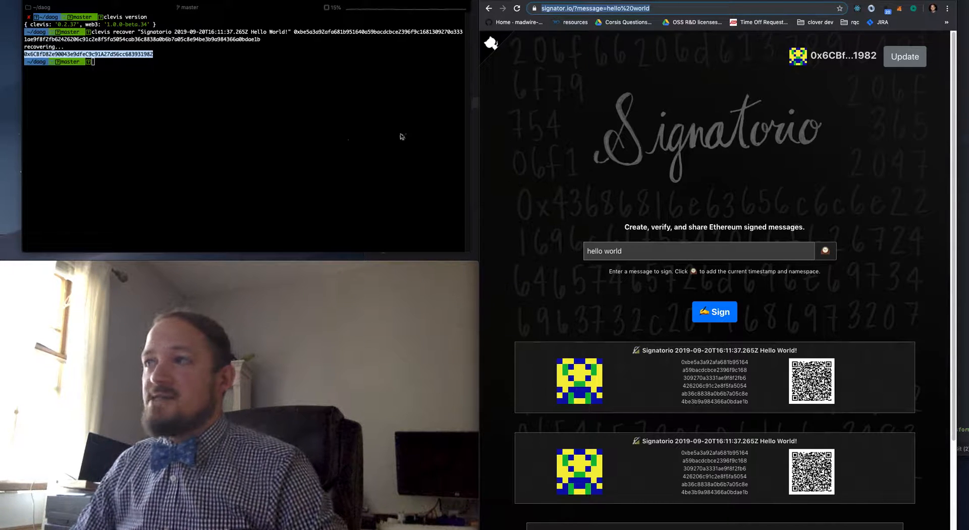
{"action": "type", "text": "https://signator.io/?message=hello%20world"}
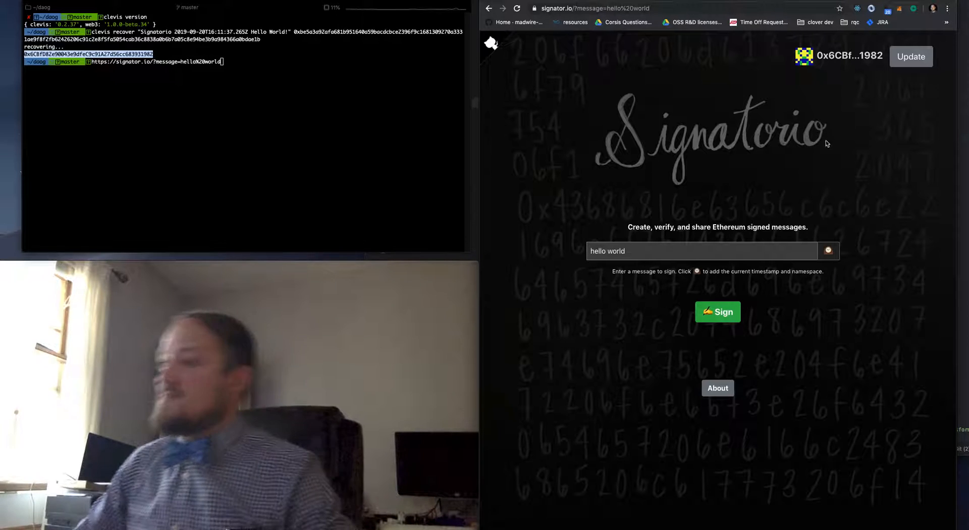
- Sign 'hello world' and approve the MetaMask signature request
{"action": "left_click", "coordinate": [911, 57]}
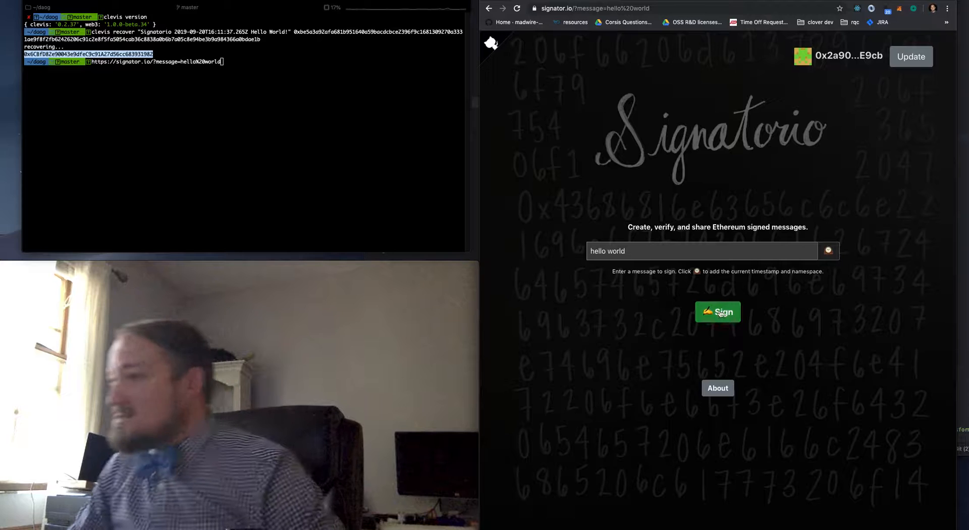
{"action": "left_click", "coordinate": [718, 312]}
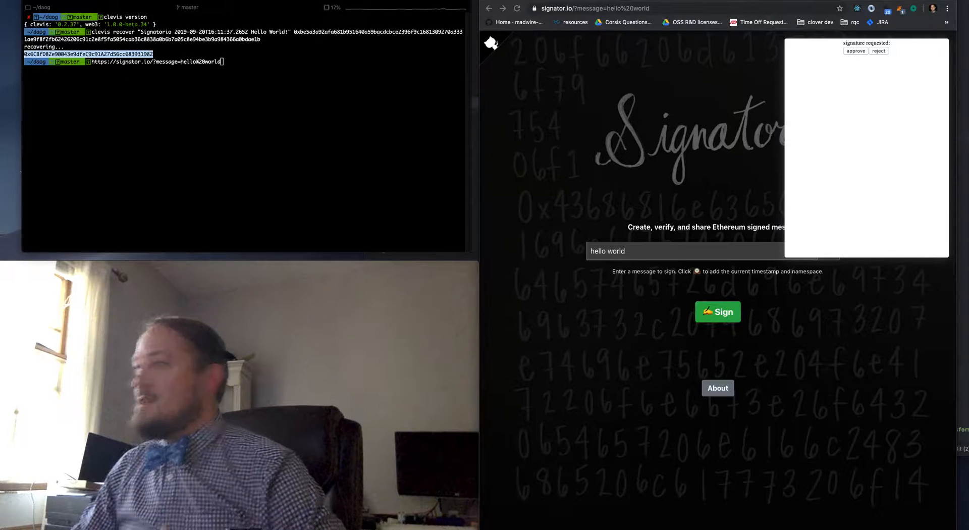
{"action": "left_click", "coordinate": [718, 311]}
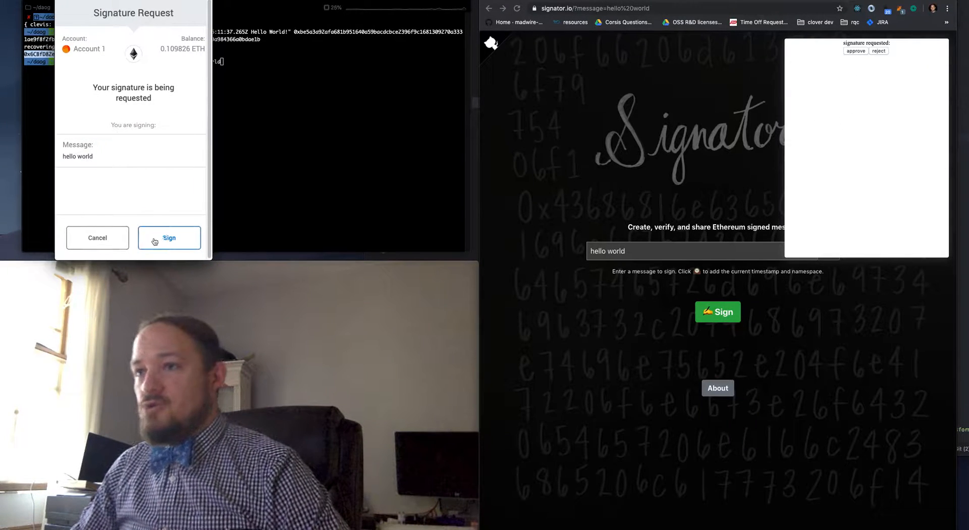
{"action": "left_click", "coordinate": [169, 238]}
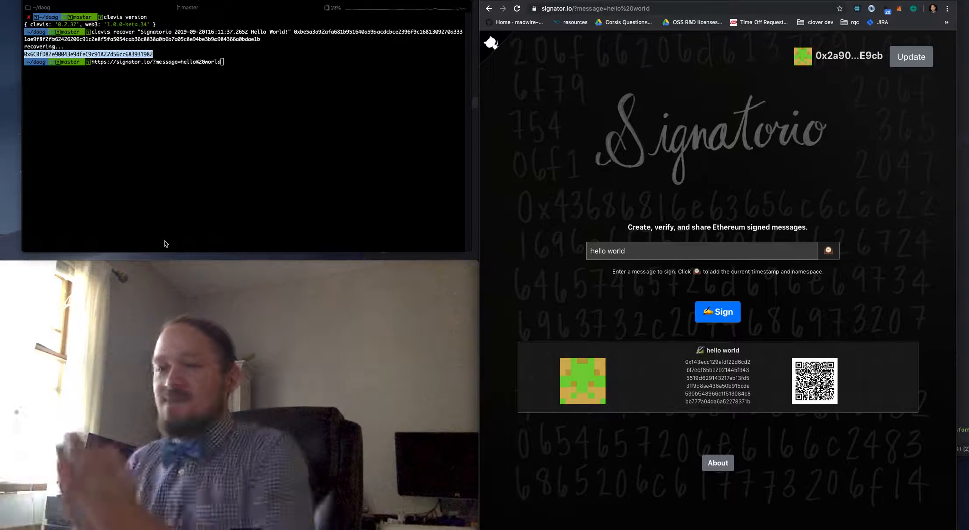